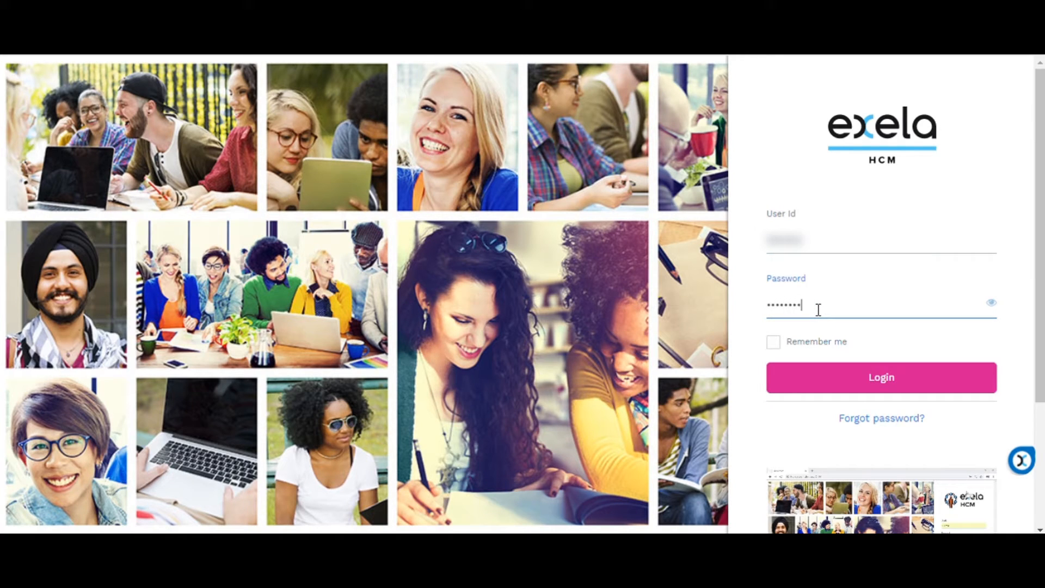
Log in with the entered credentials to reach the My Corner home page.
click(881, 377)
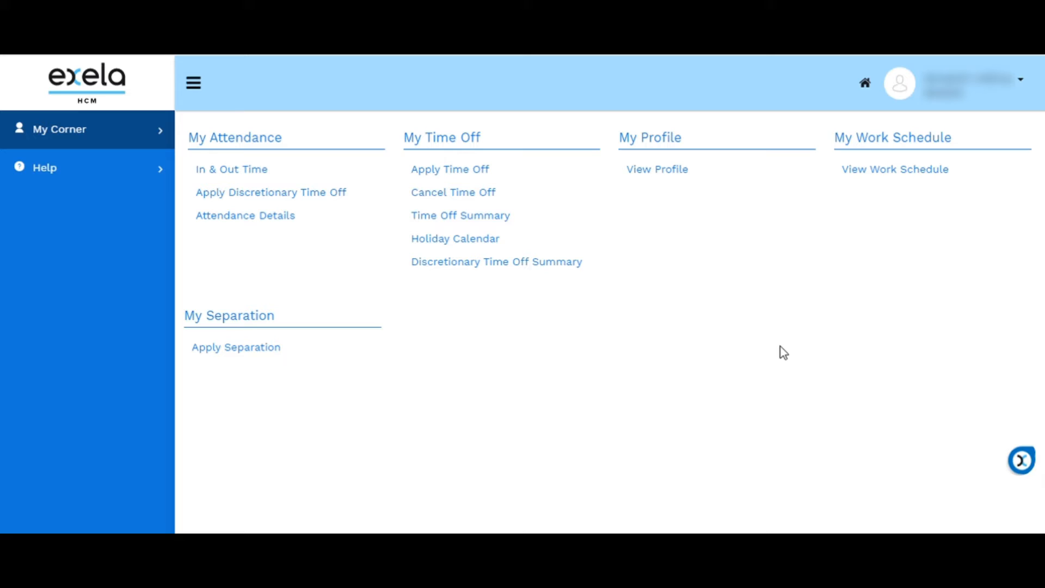
mouse_move(450, 170)
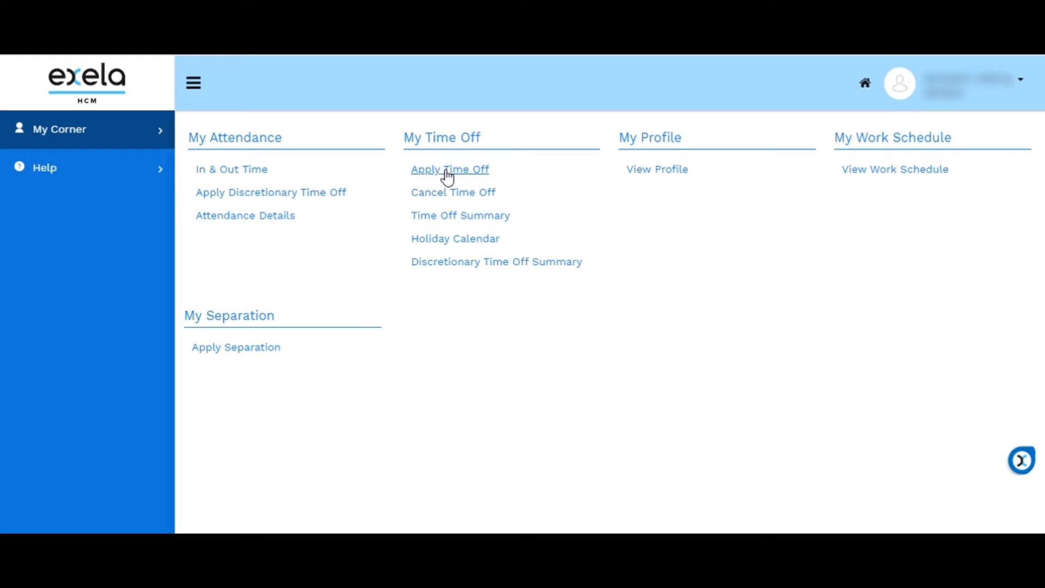
Start a time off request with leave type Bereavement and session Whole Day.
click(450, 168)
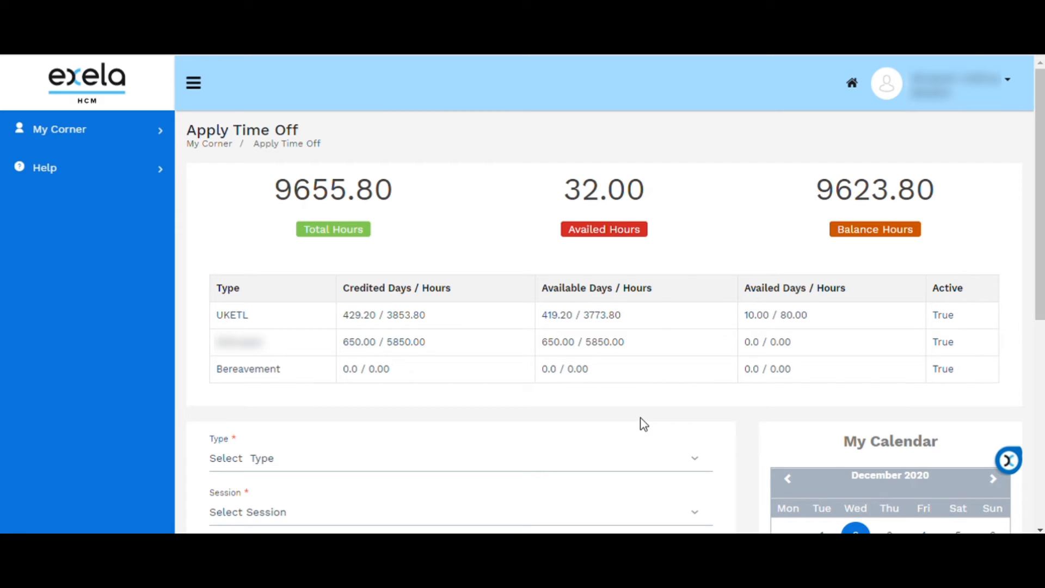
scroll(down, 3)
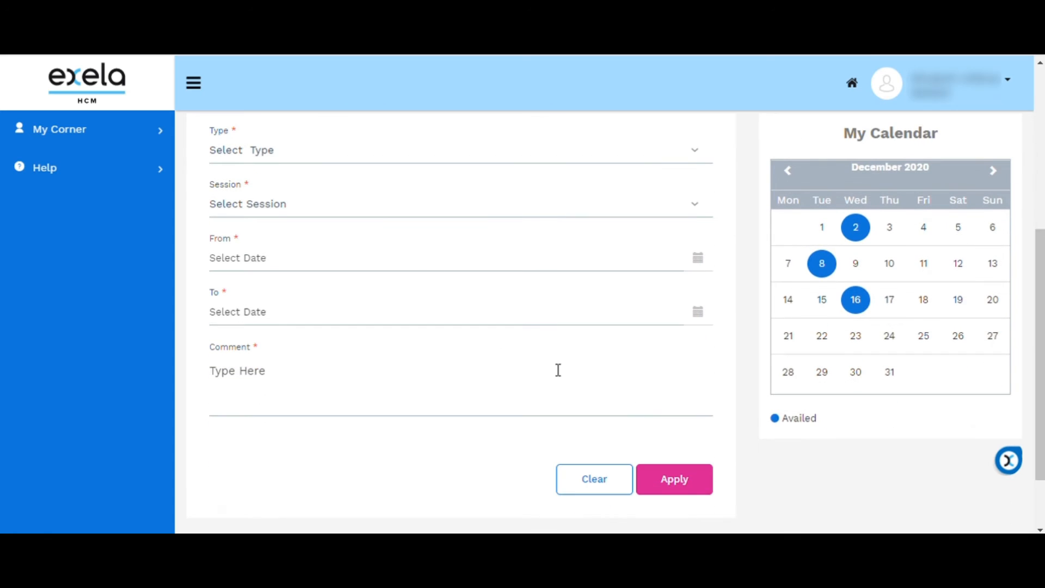
click(459, 149)
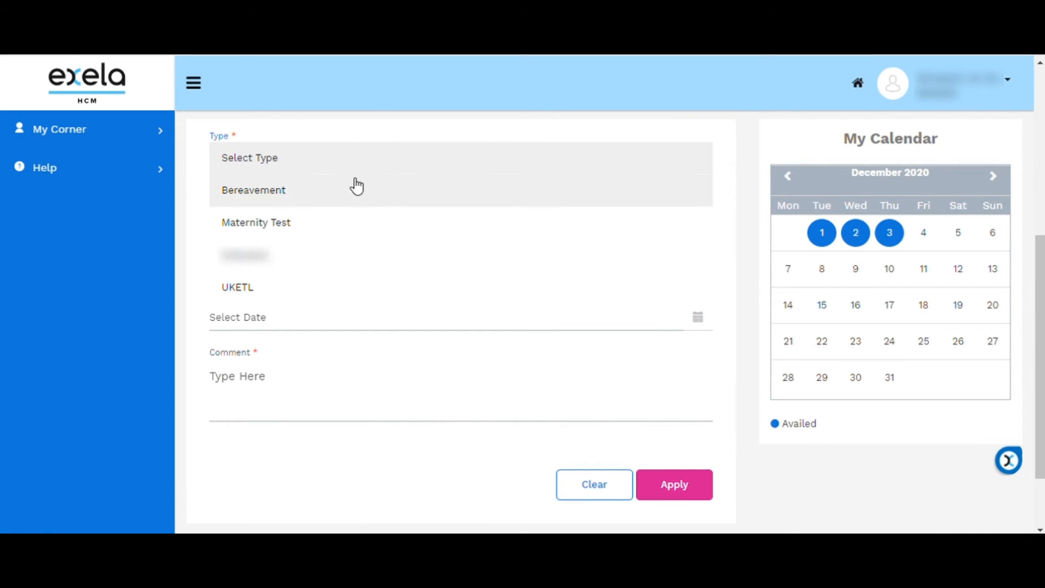
click(254, 190)
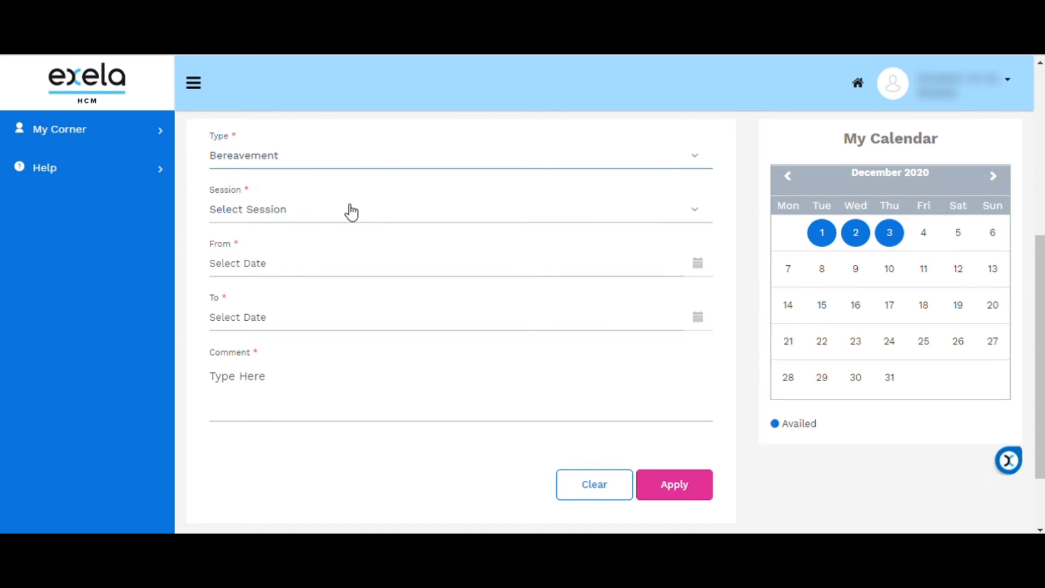
click(459, 209)
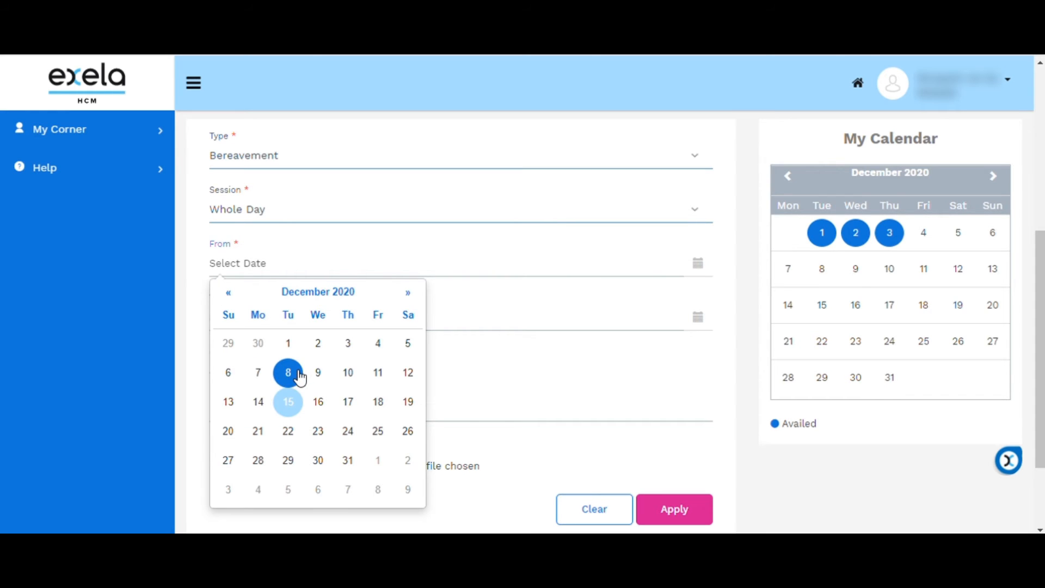
Set dates 07/12/2020–11/12/2020, comment 'Test', and submit the request successfully.
click(288, 373)
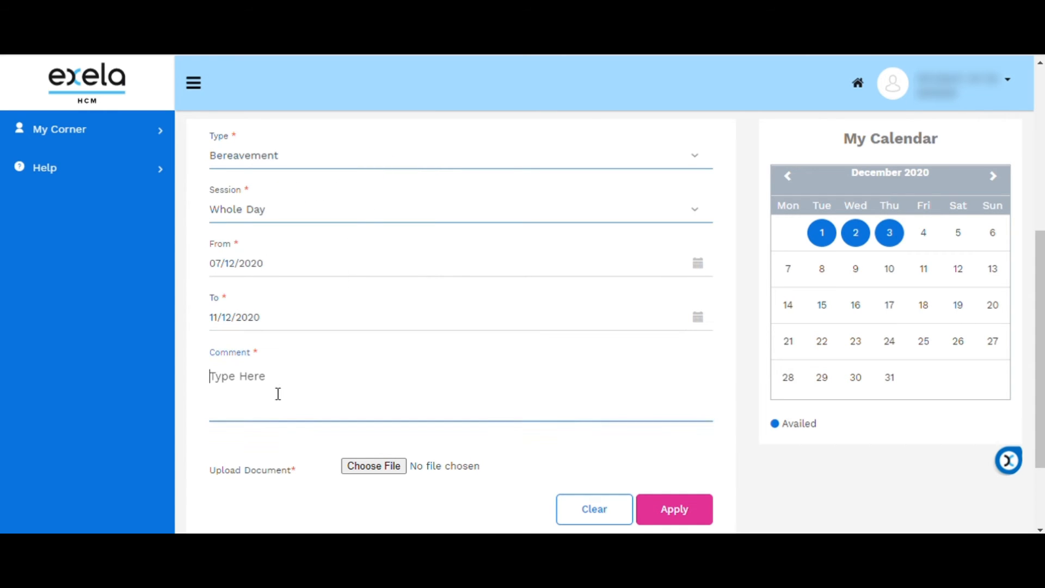
text(Test)
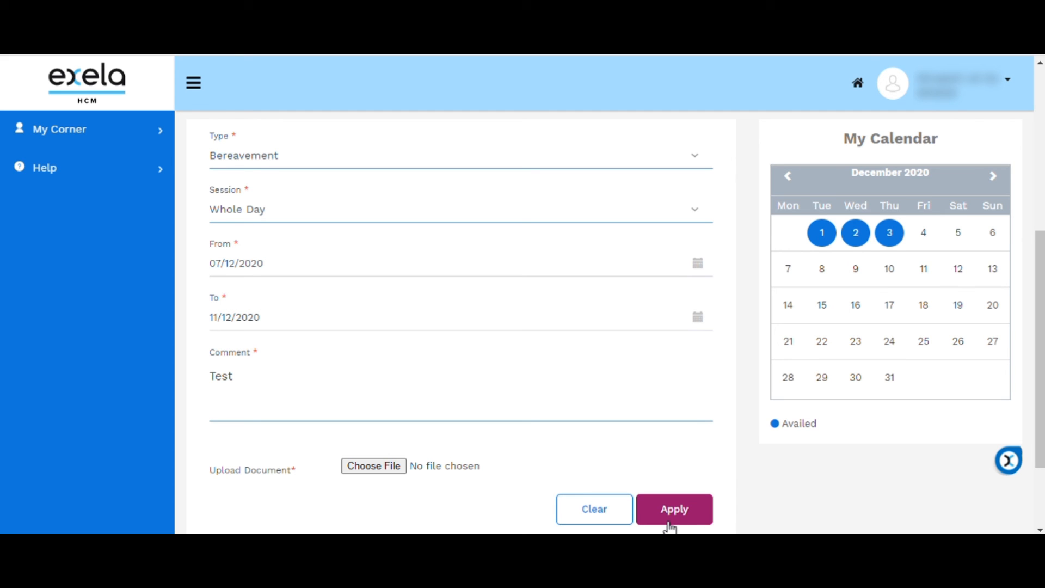
click(673, 509)
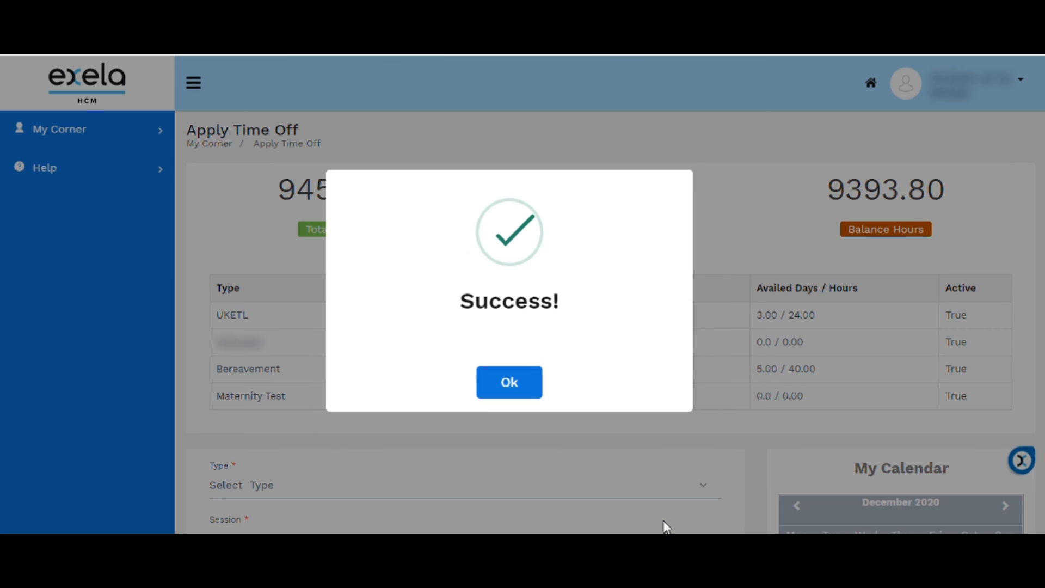
mouse_move(508, 382)
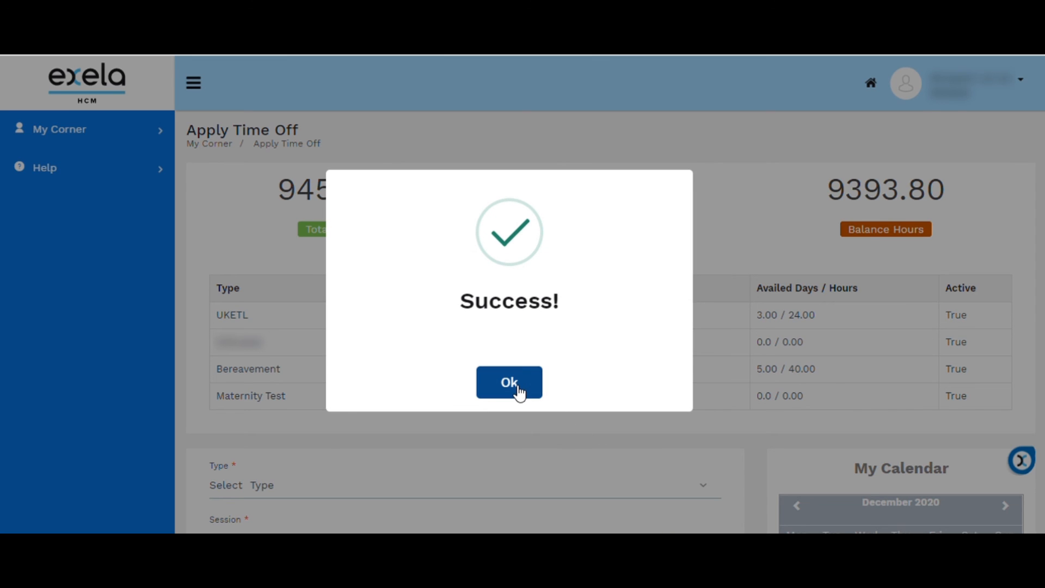